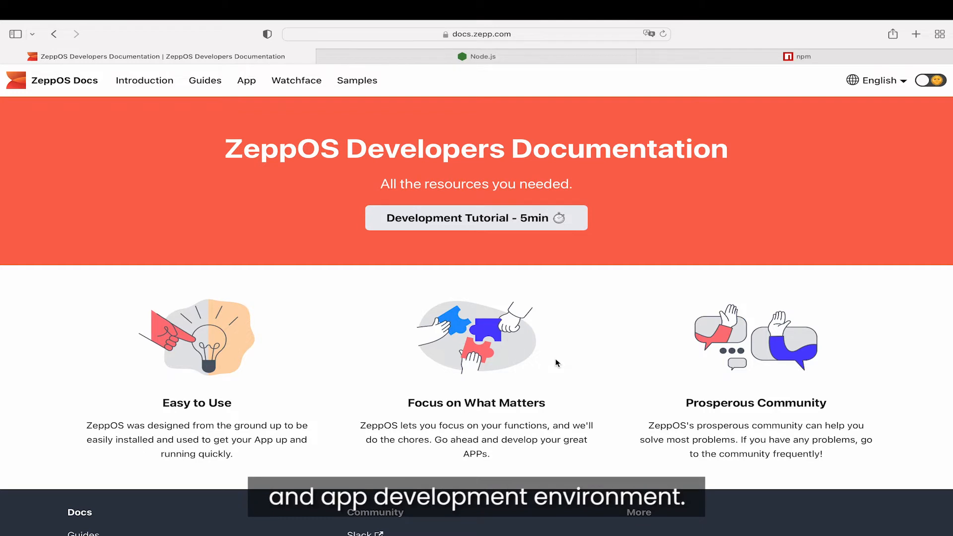
# Step: Browse the Node.js Other Downloads page listing LTS 16.14.1 installers for Windows, macOS and Linux
pyautogui.click(482, 56)
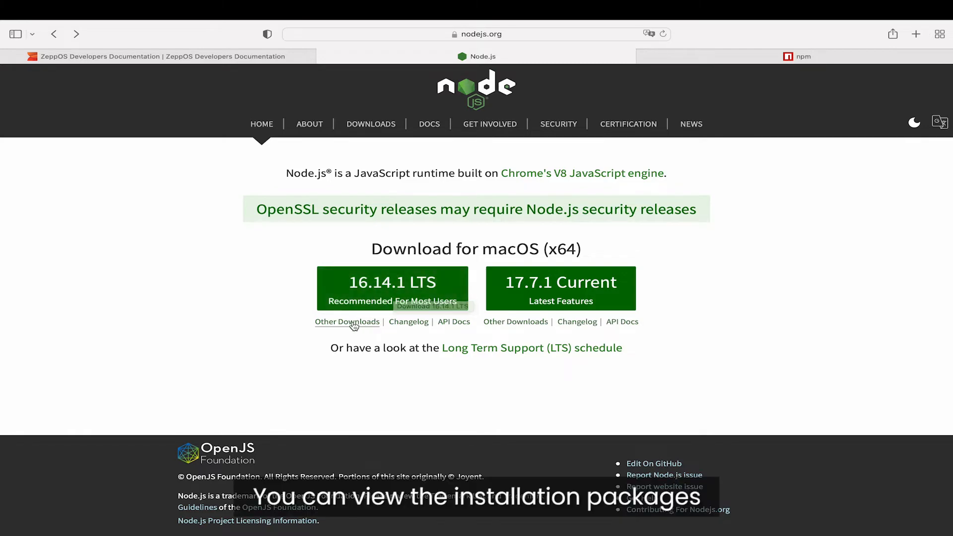
pyautogui.click(347, 322)
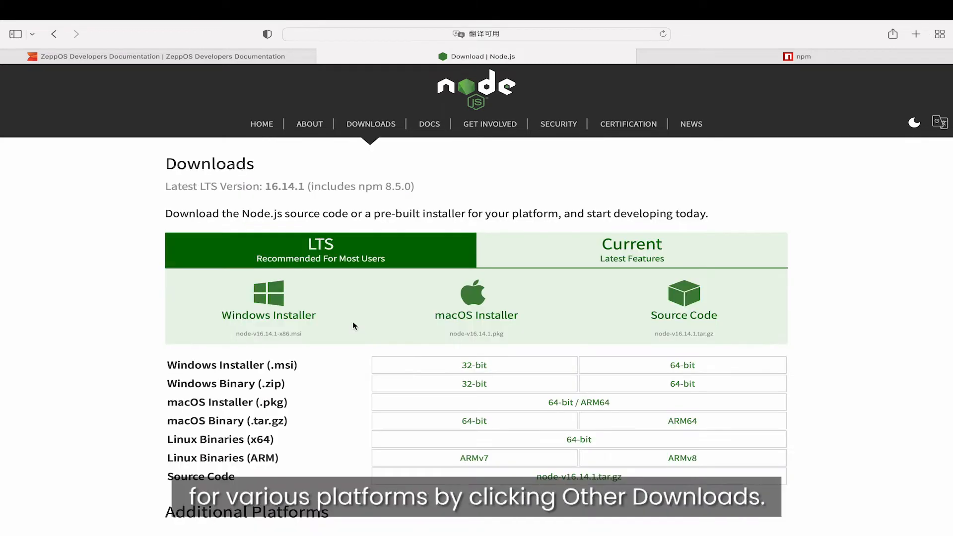
pyautogui.scroll(-3)
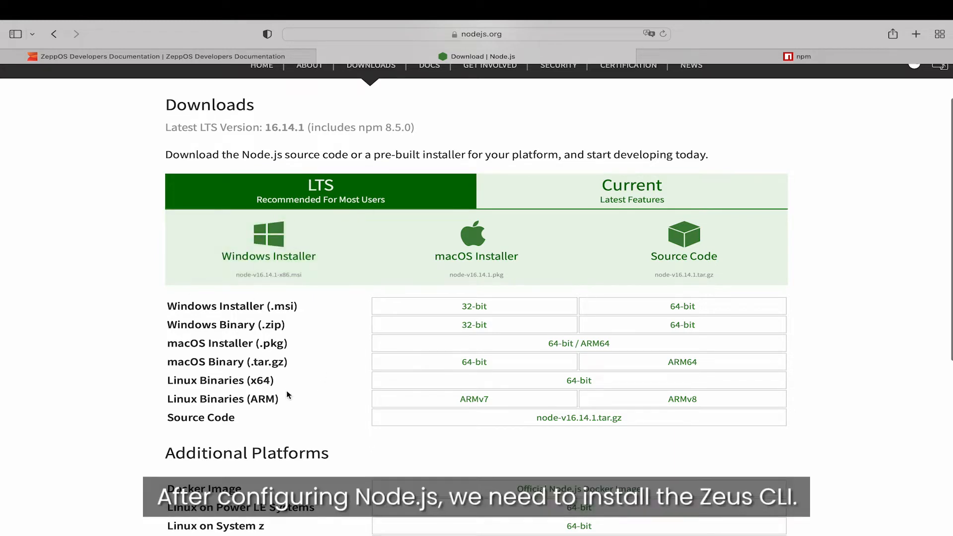
pyautogui.scroll(-3)
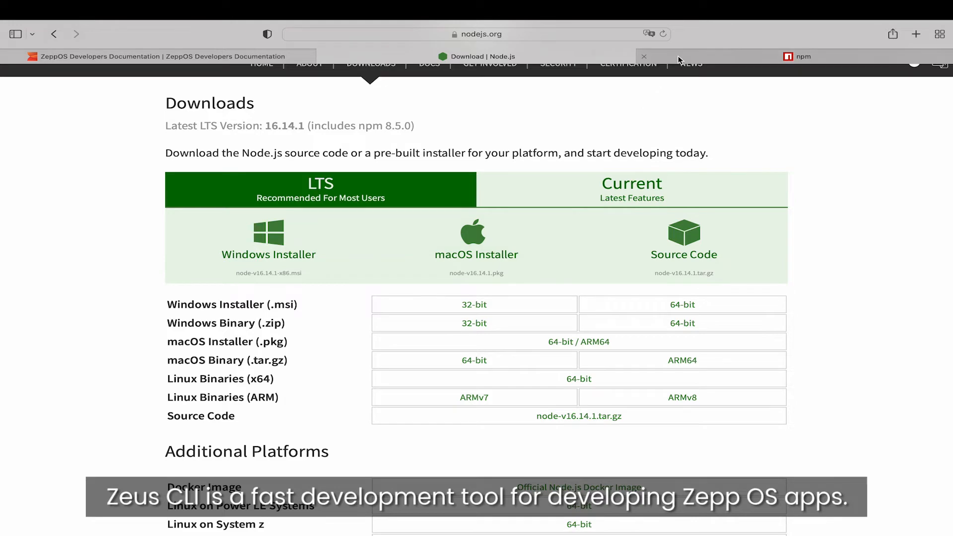
pyautogui.click(803, 56)
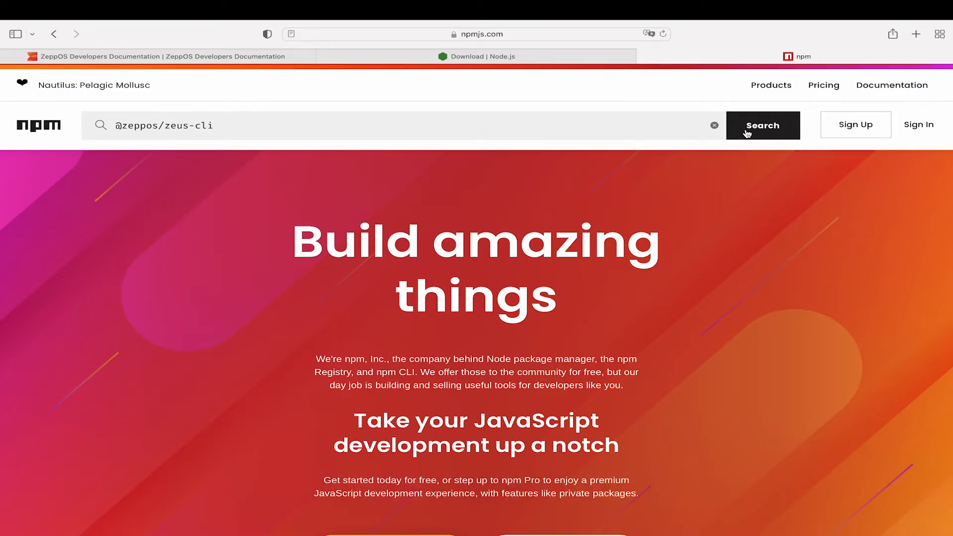
pyautogui.click(763, 125)
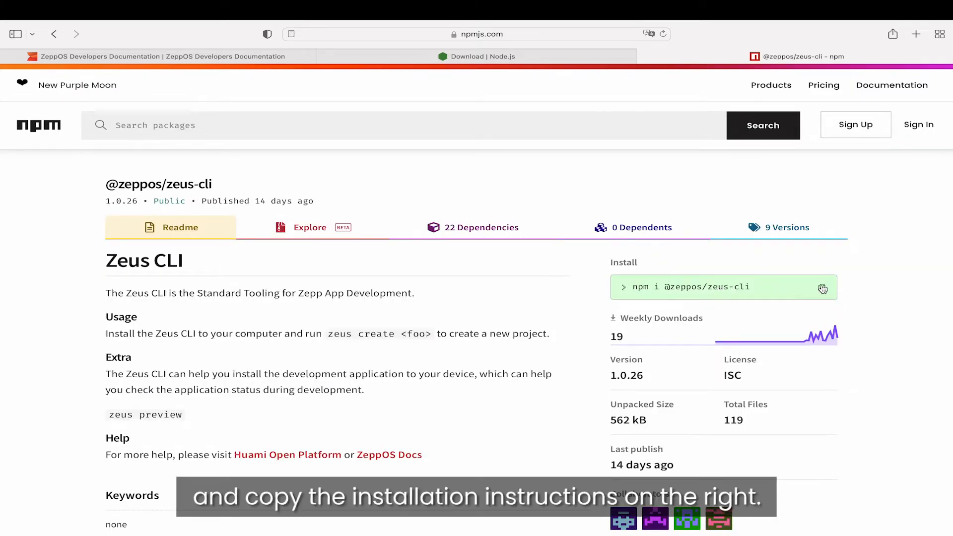
pyautogui.click(823, 286)
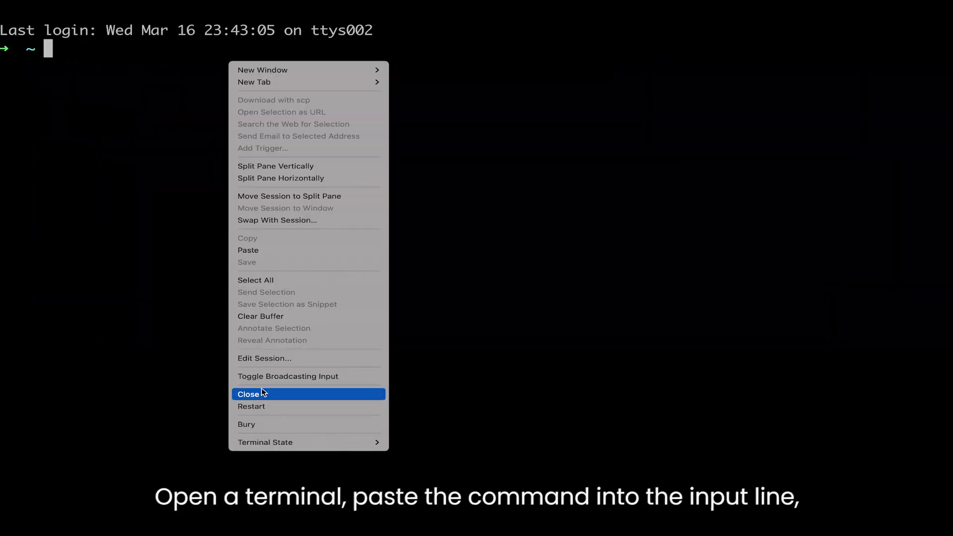
pyautogui.click(249, 250)
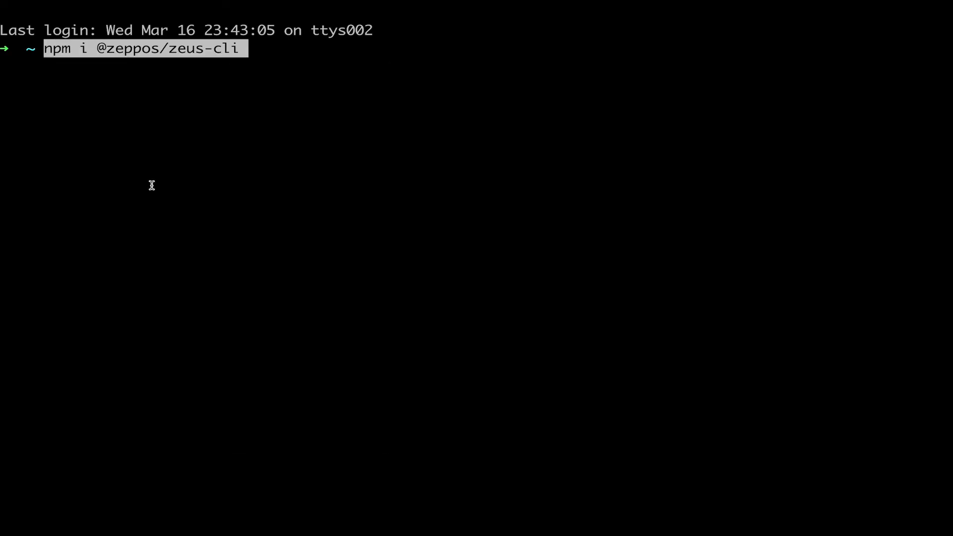
pyautogui.write(' -g')
pyautogui.press('Enter')
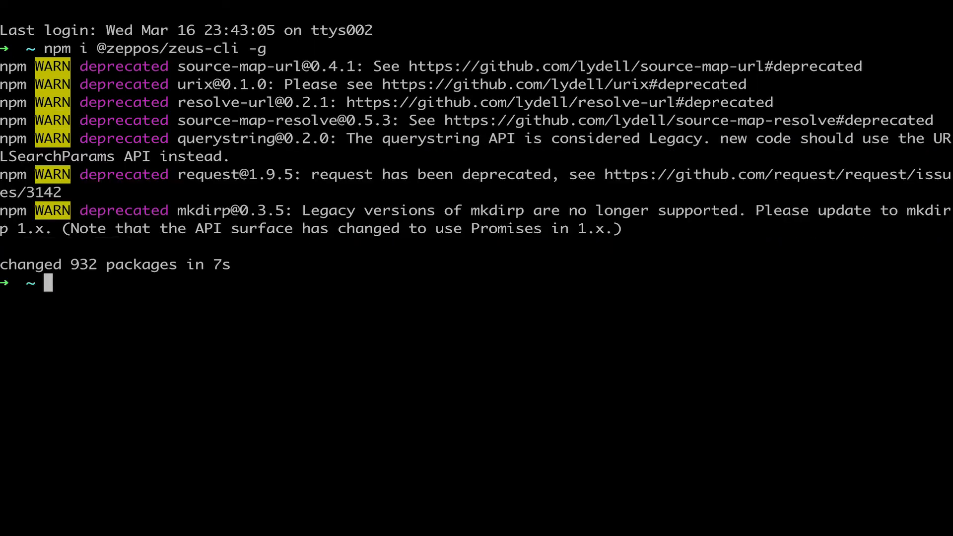
pyautogui.write('zeus -h')
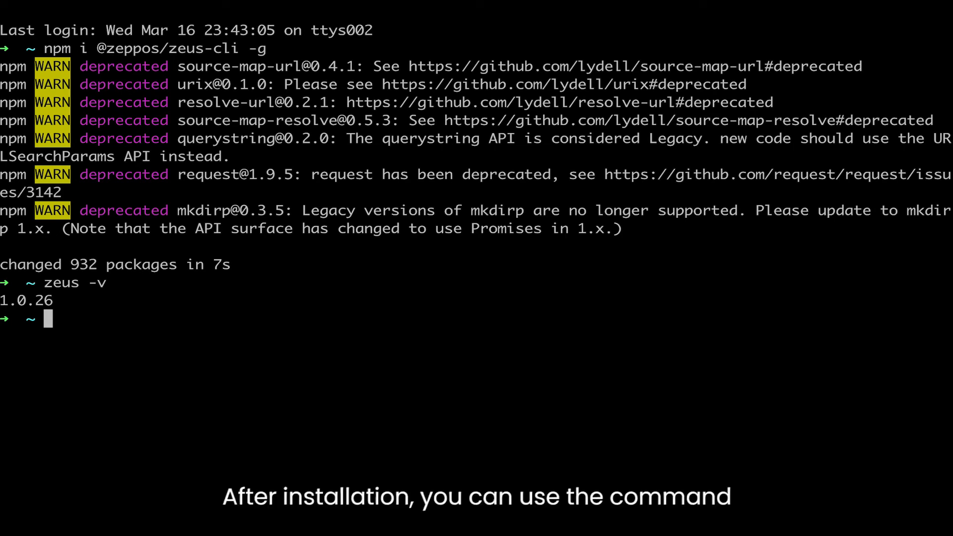
# Step: Enter zeus -v to check that Zeus CLI reports version 1.0.26
pyautogui.write('zeus -v')
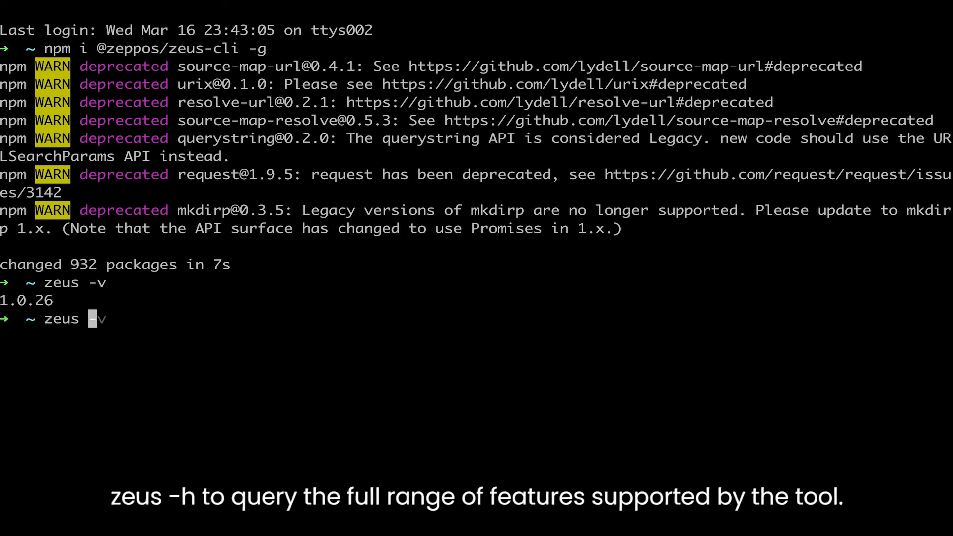